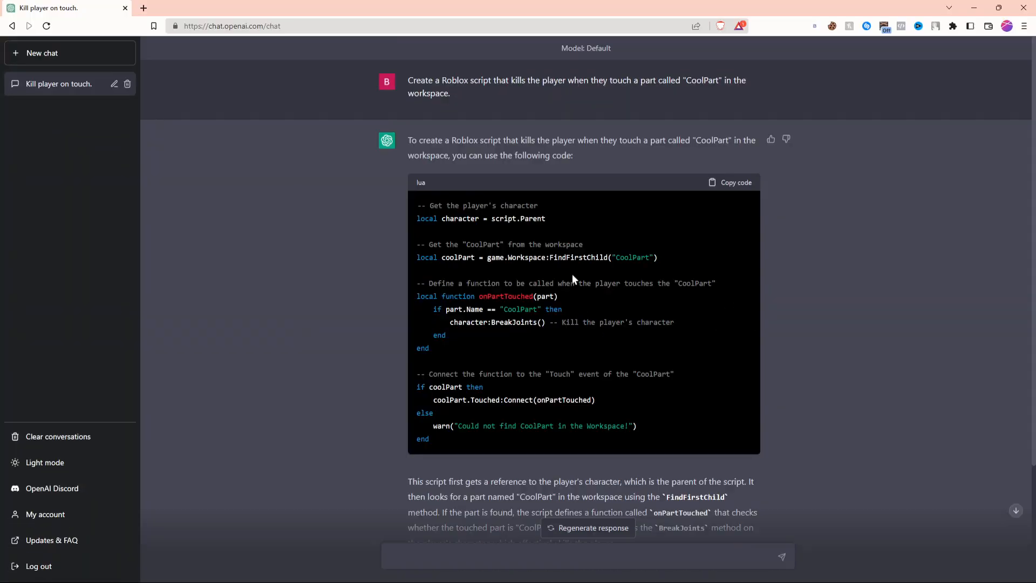
pyautogui.moveTo(555, 245)
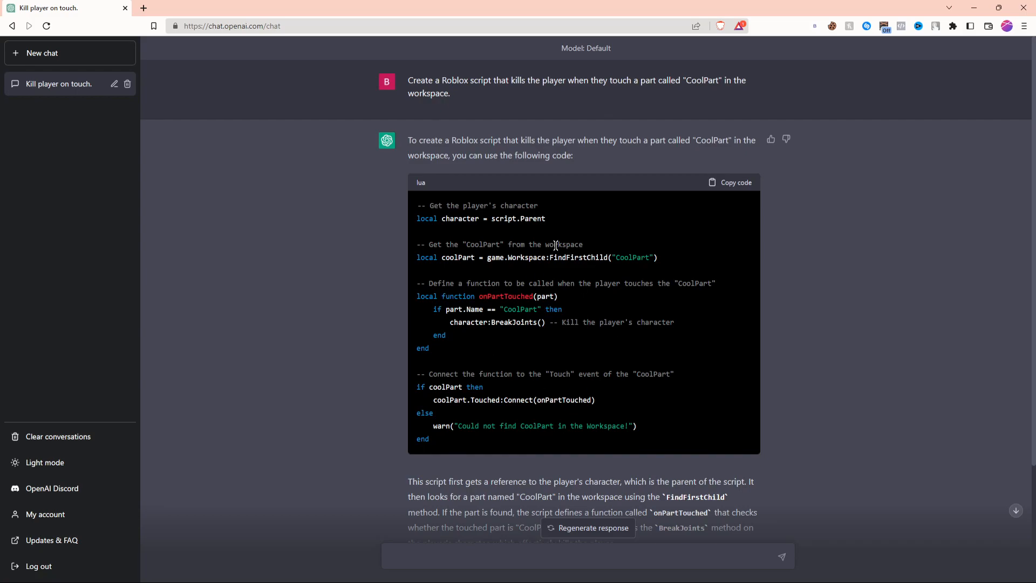
# Step: Copy ChatGPT's CoolPart kill script into a Roblox Studio Script and adjust the onPartTouched name check
pyautogui.click(735, 181)
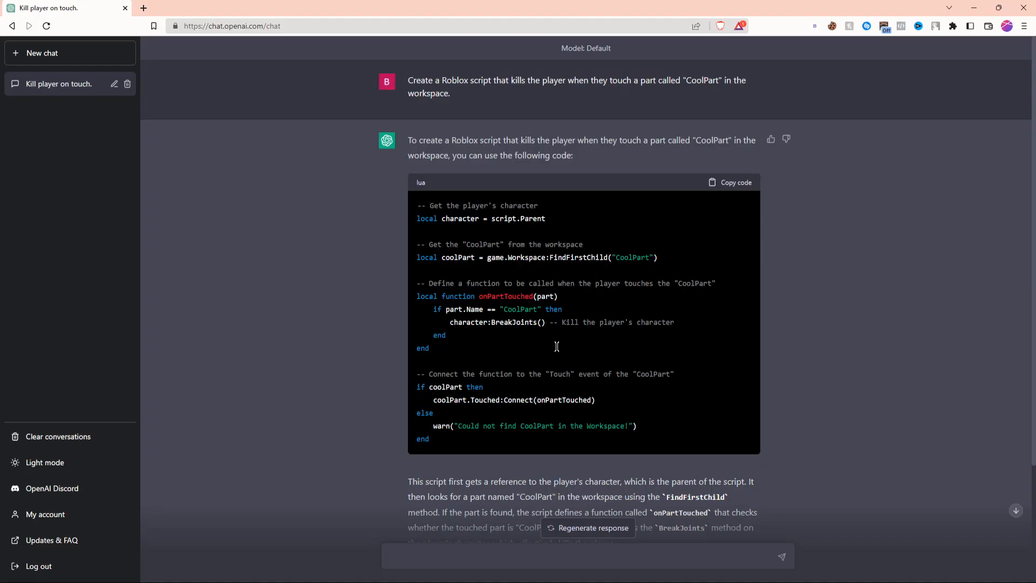
pyautogui.doubleClick(528, 218)
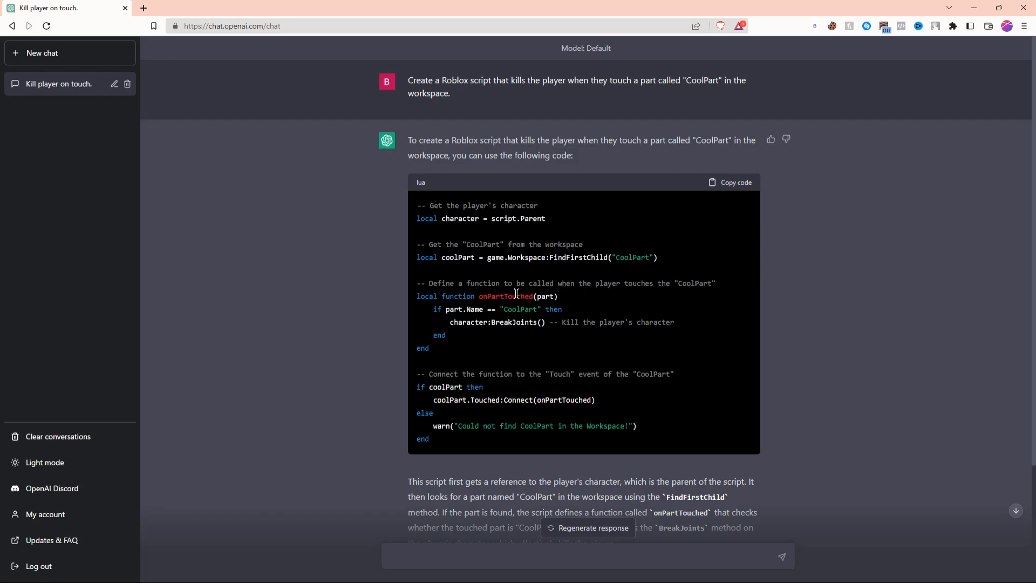
pyautogui.doubleClick(520, 310)
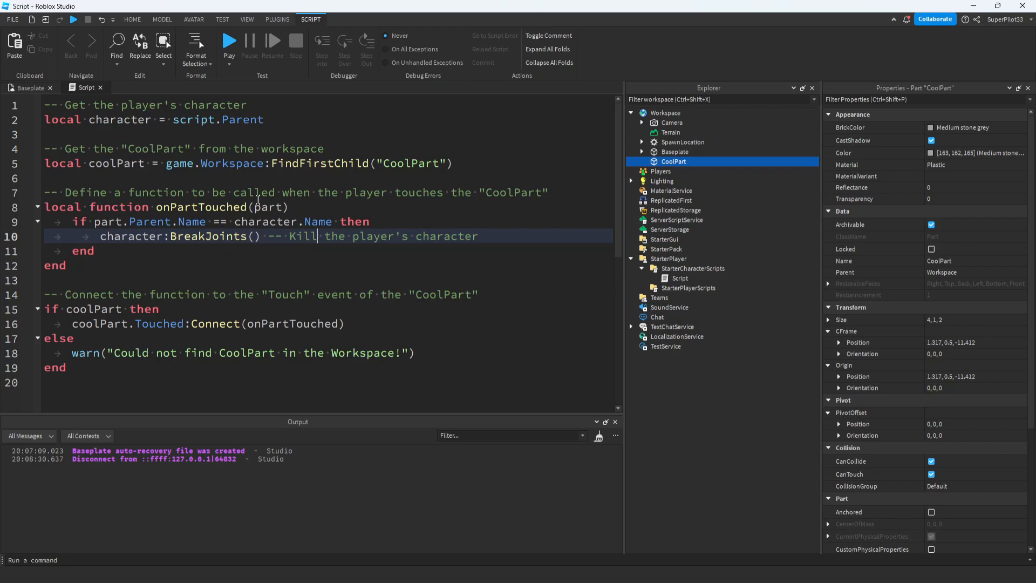
# Step: Leave the script editor and return to the Baseplate scene viewport
pyautogui.doubleClick(185, 236)
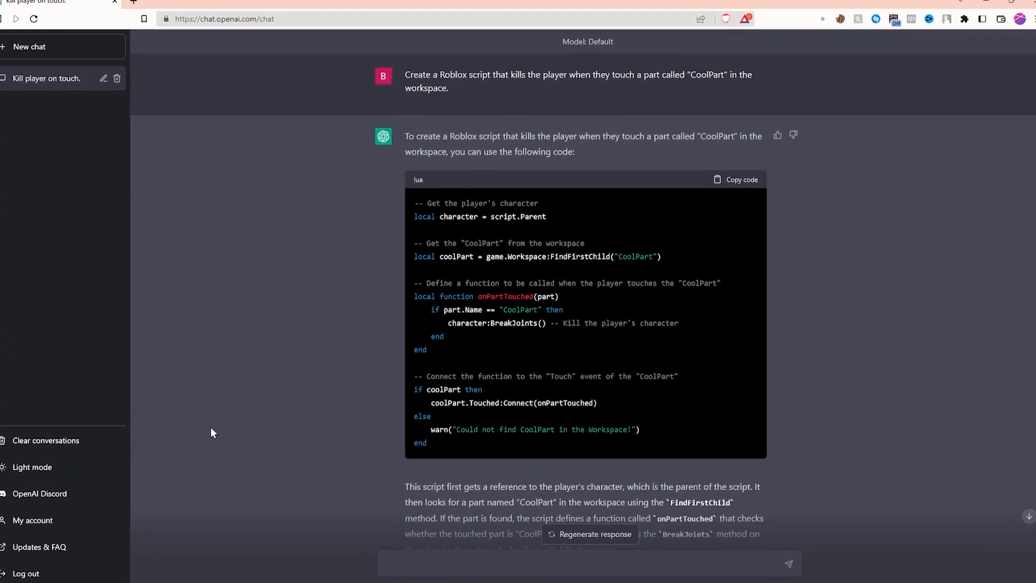
pyautogui.click(592, 534)
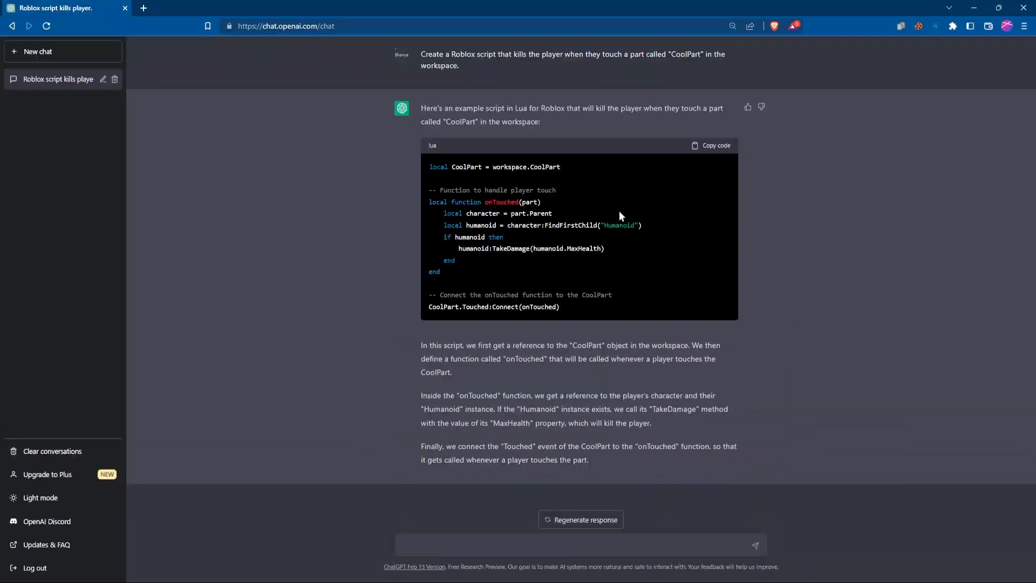
pyautogui.moveTo(584, 304)
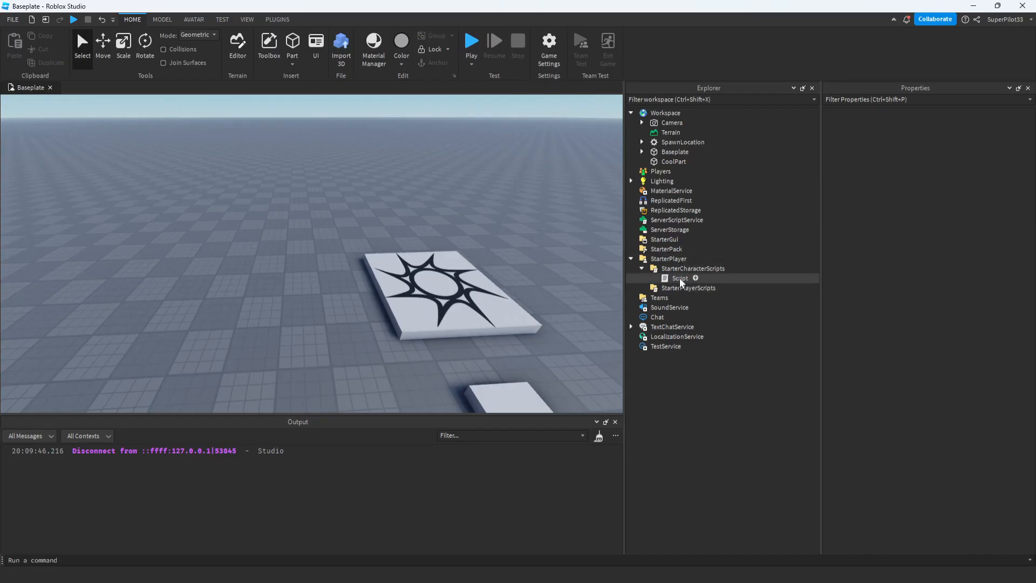
# Step: Move the Script from StarterCharacterScripts to ServerScriptService and return to the ChatGPT chat
pyautogui.click(675, 219)
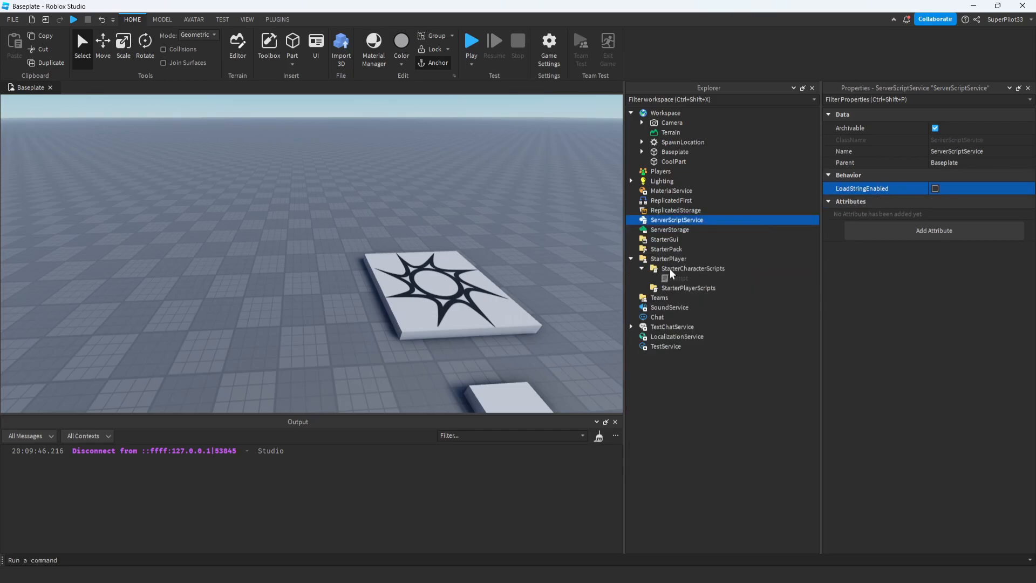
pyautogui.doubleClick(669, 229)
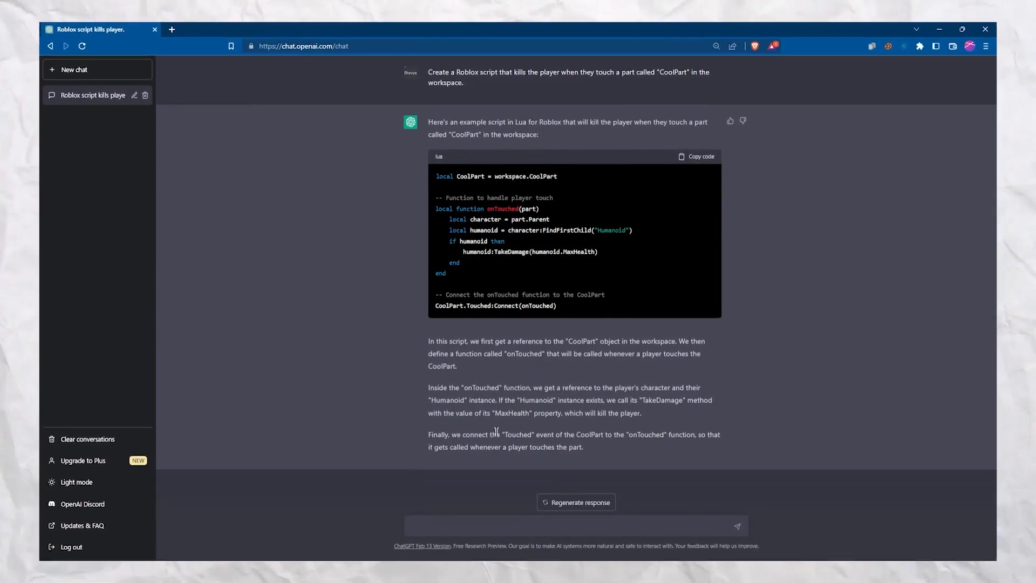
# Step: Ask ChatGPT 'Now do a double jump script', place it as a LocalScript in StarterCharacterScripts and test-run it
pyautogui.write('Now do a double jump script')
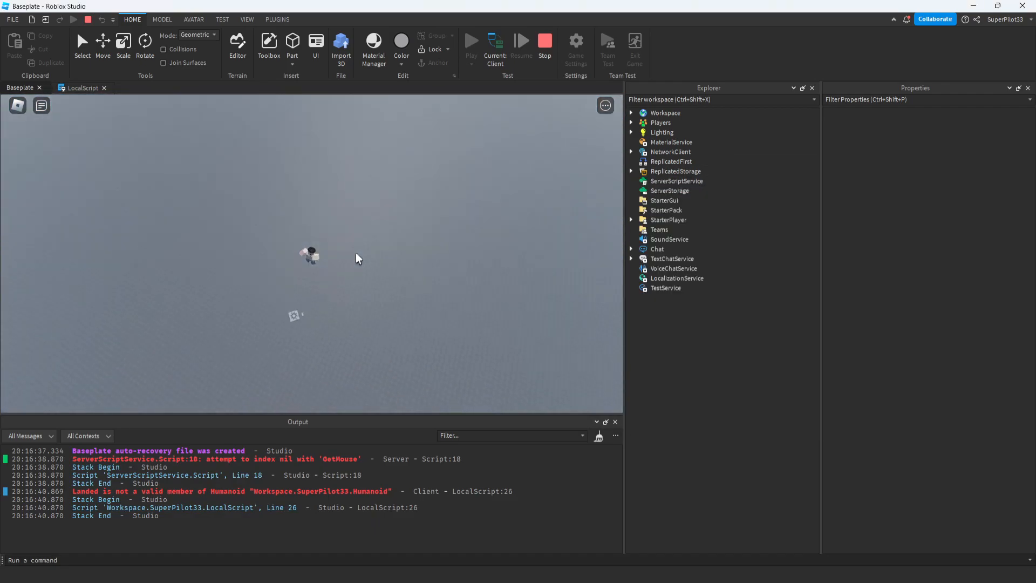
pyautogui.click(82, 87)
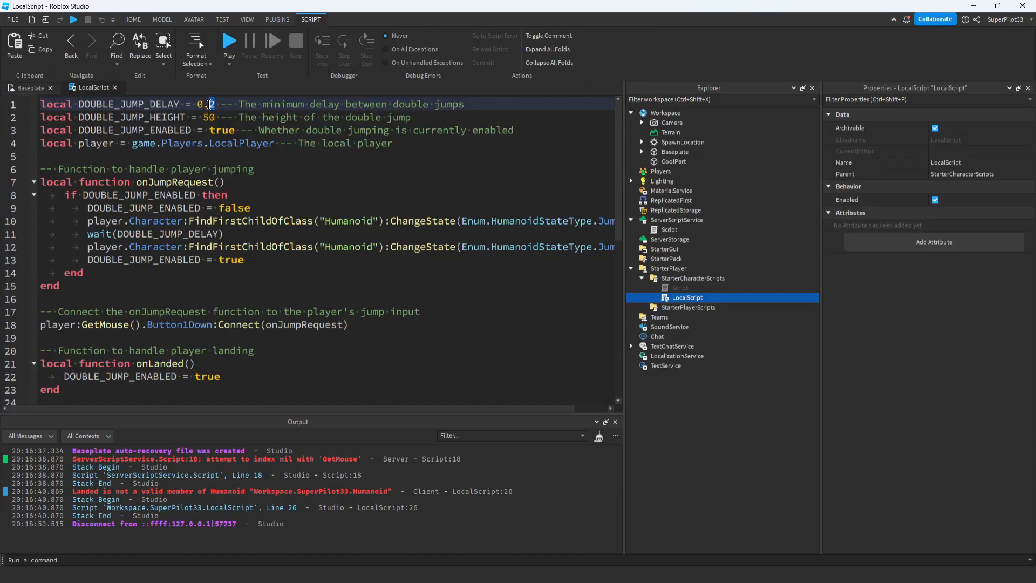